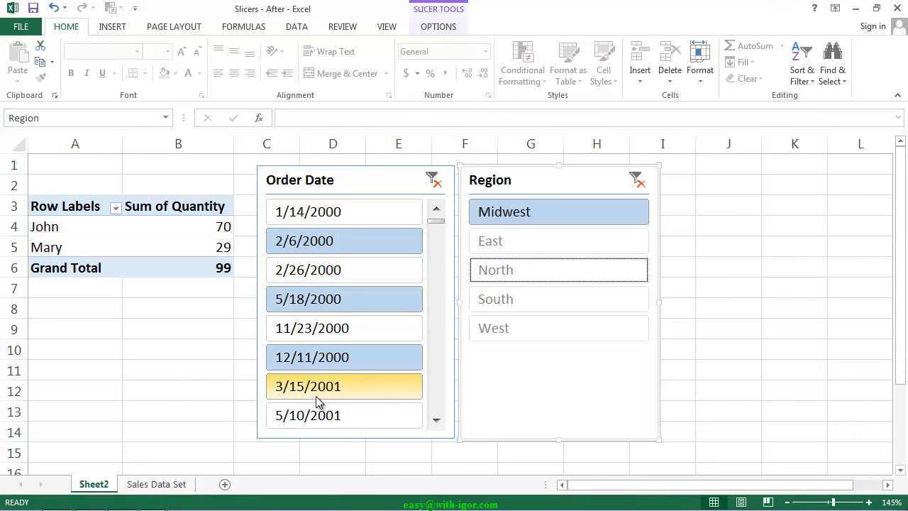
Step: Go past the Show Data As workbook to the Seattle workbook's Count by Month And Year sheet
click(433, 178)
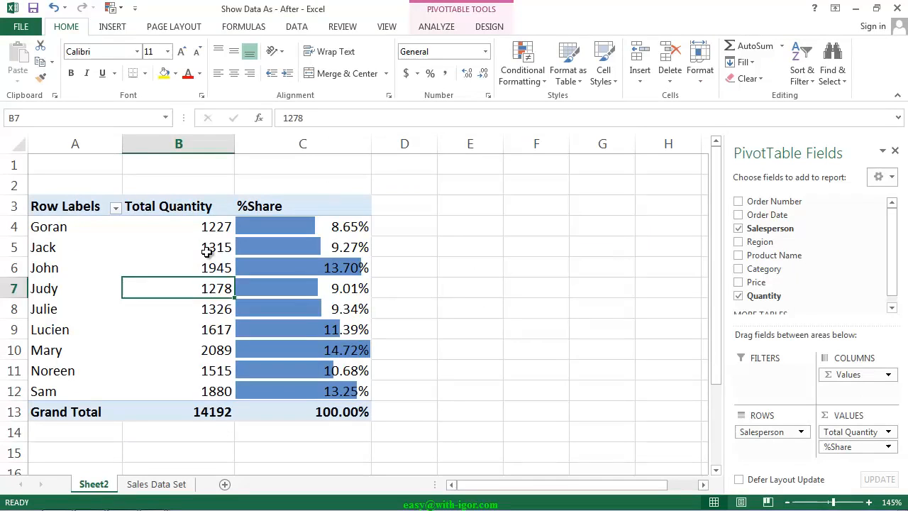
click(506, 484)
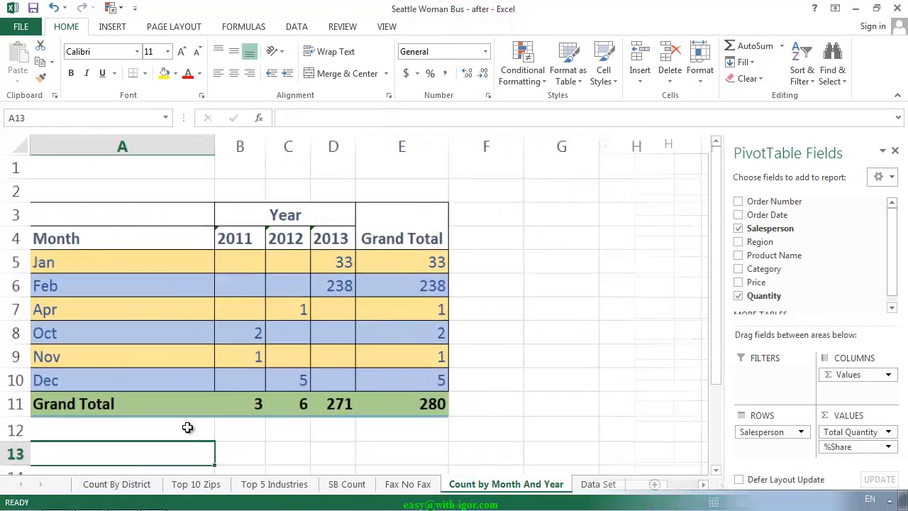
Step: Browse the Top 10 Zips, Top 5 Industries, SB Count and Fax No Fax reports, then return to Count by Month And Year
click(895, 151)
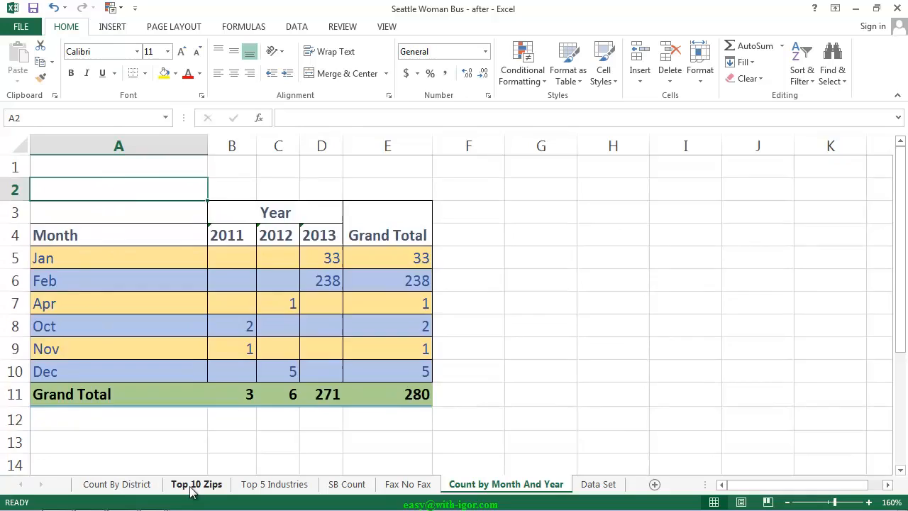
click(196, 484)
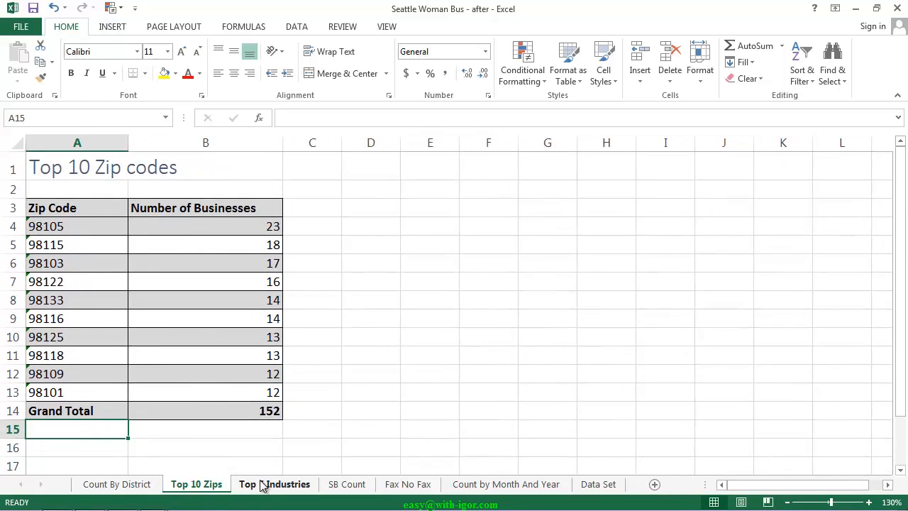
click(274, 484)
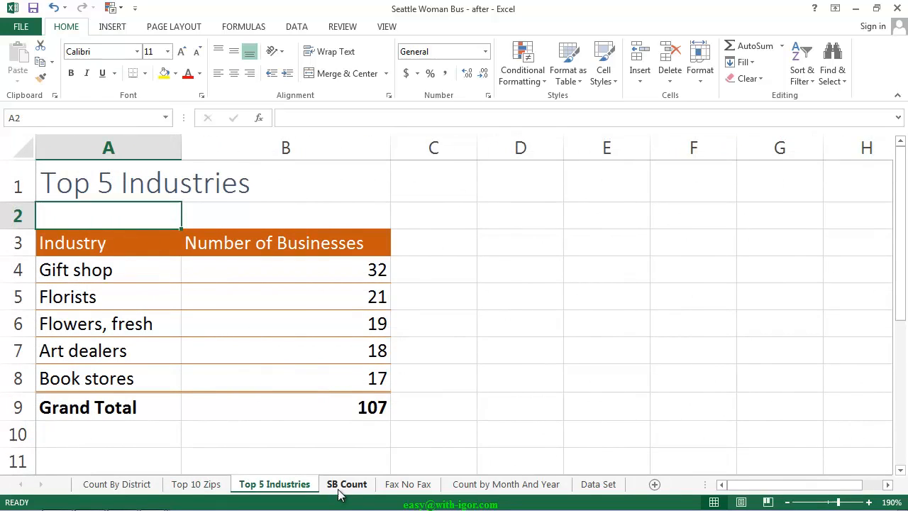
click(347, 483)
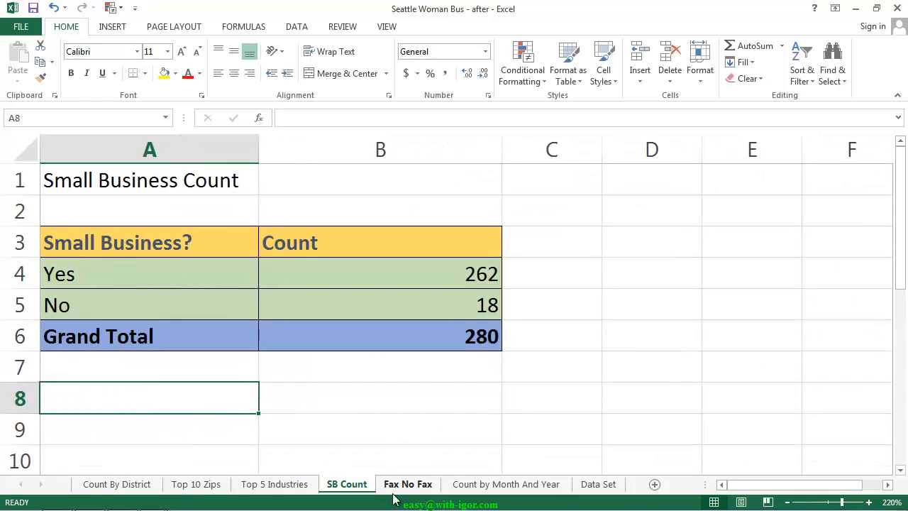
click(408, 484)
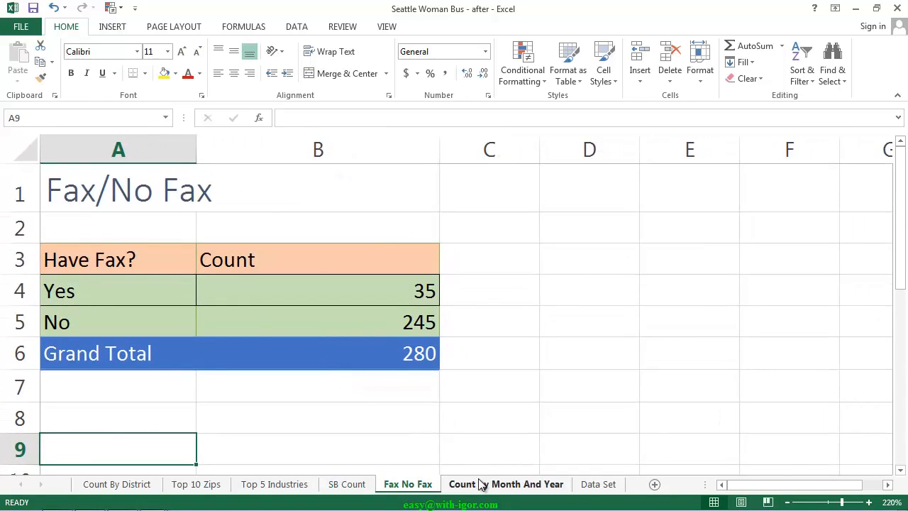
click(506, 484)
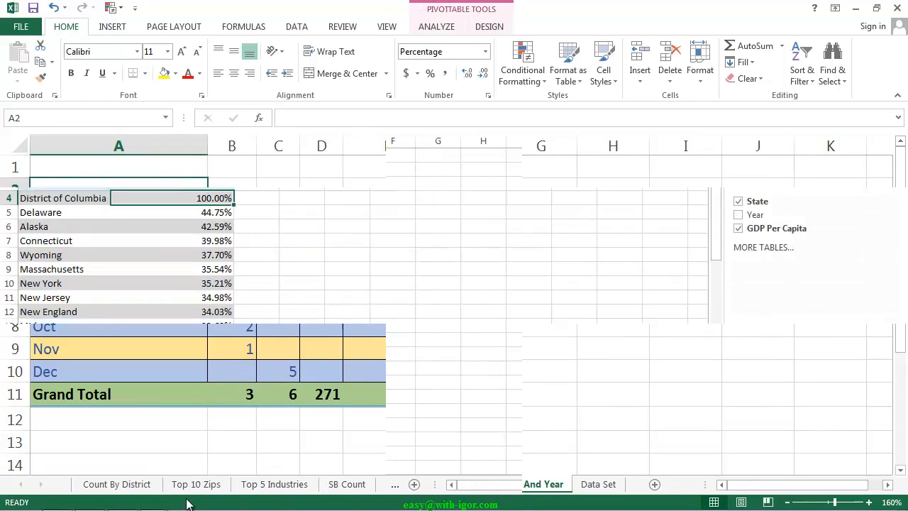
Step: View the As percent of DC and US vs DC reports, then widen Percent Diff 1997 column A to about 13.71
click(178, 484)
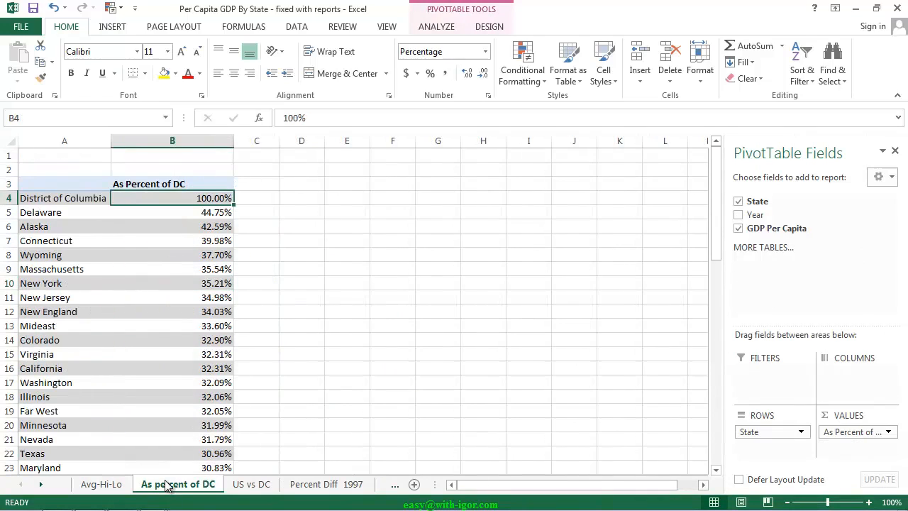
click(251, 483)
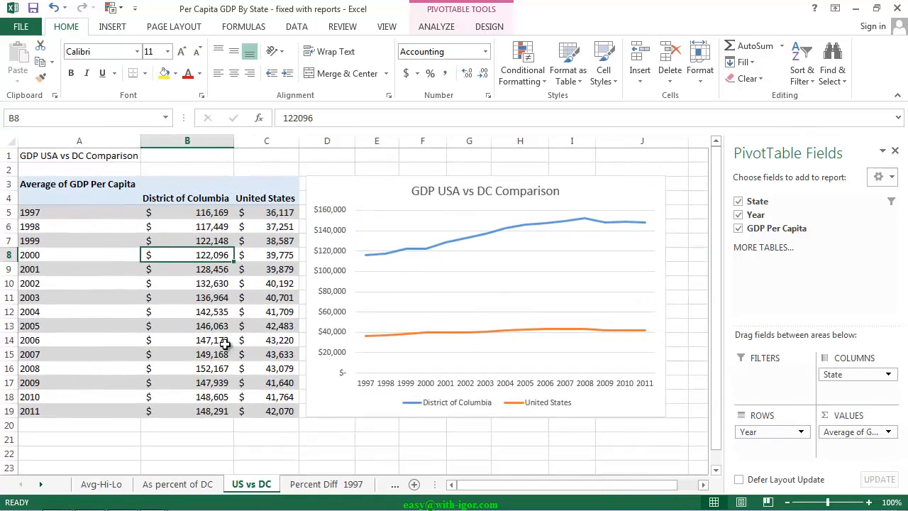
click(79, 169)
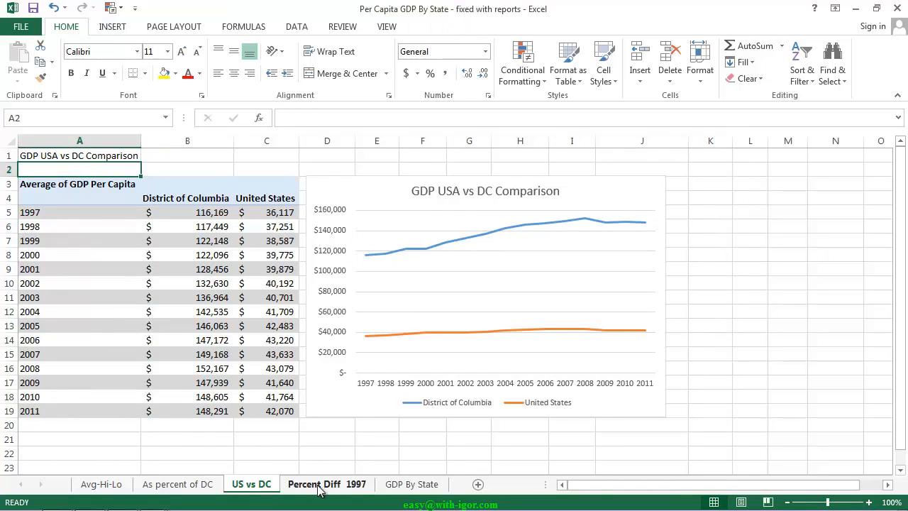
click(327, 484)
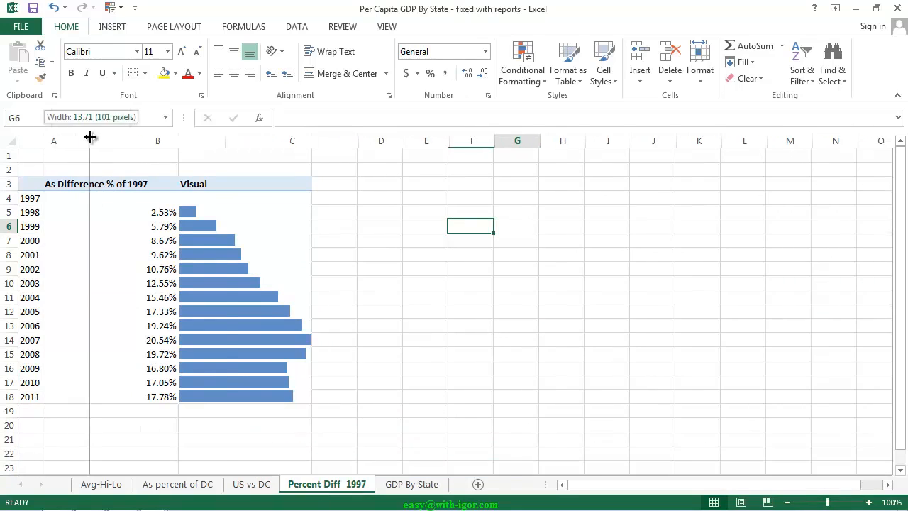
drag(90, 141, 225, 140)
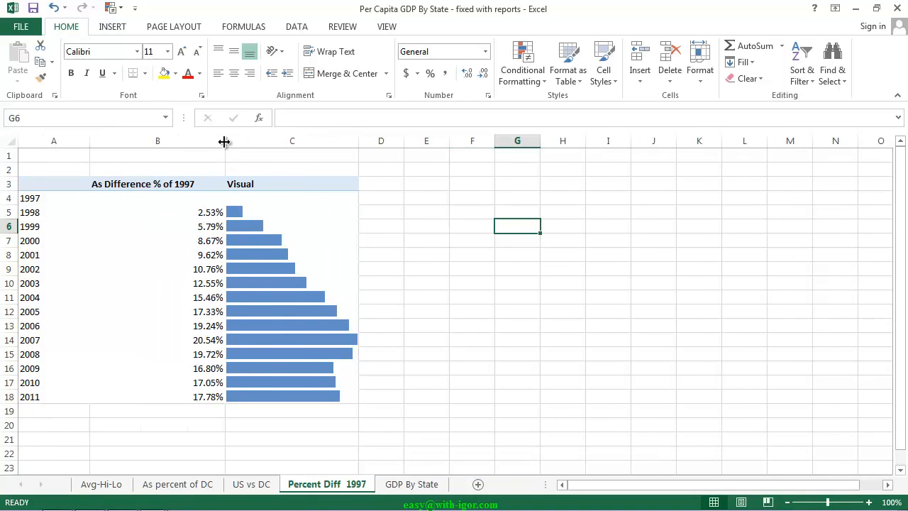